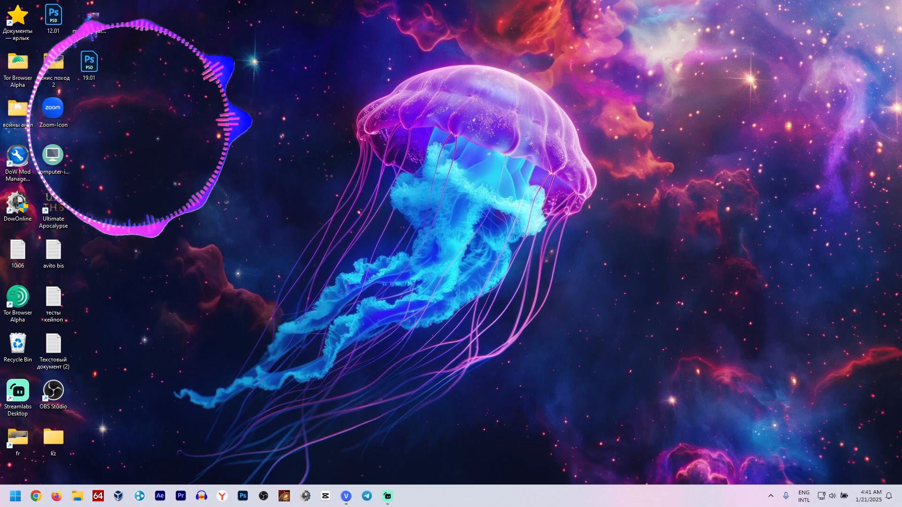
Step: Launch Chrome and search Google for 'hailuoai'
click(36, 495)
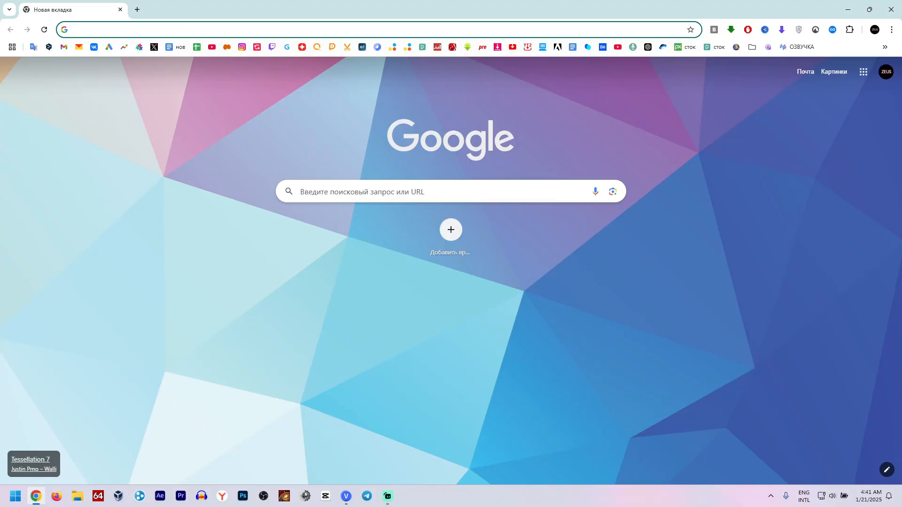
click(451, 192)
text(hailuoai)
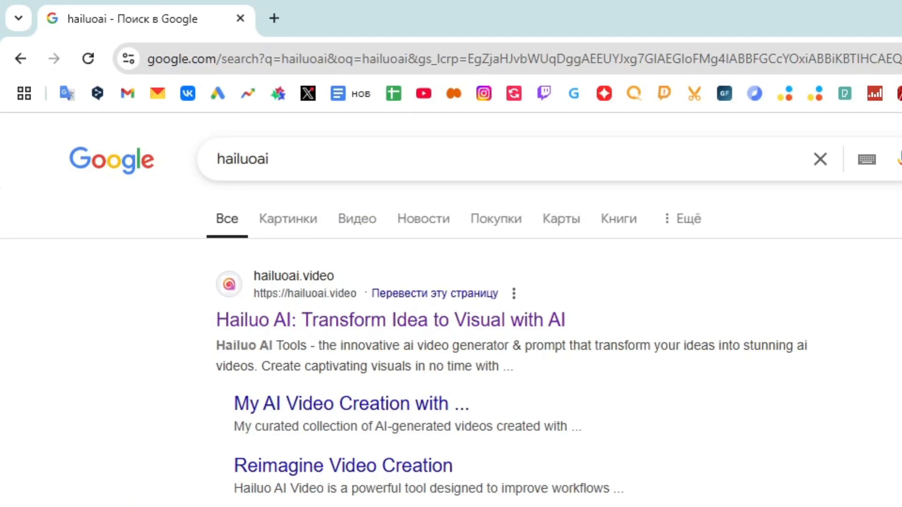
Step: Open the Hailuo AI result and sign in with the Google account
click(390, 320)
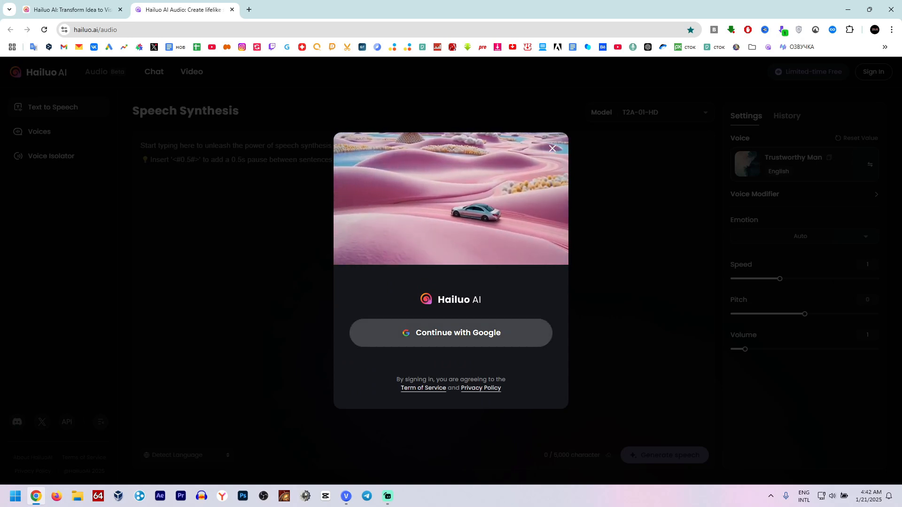
click(450, 333)
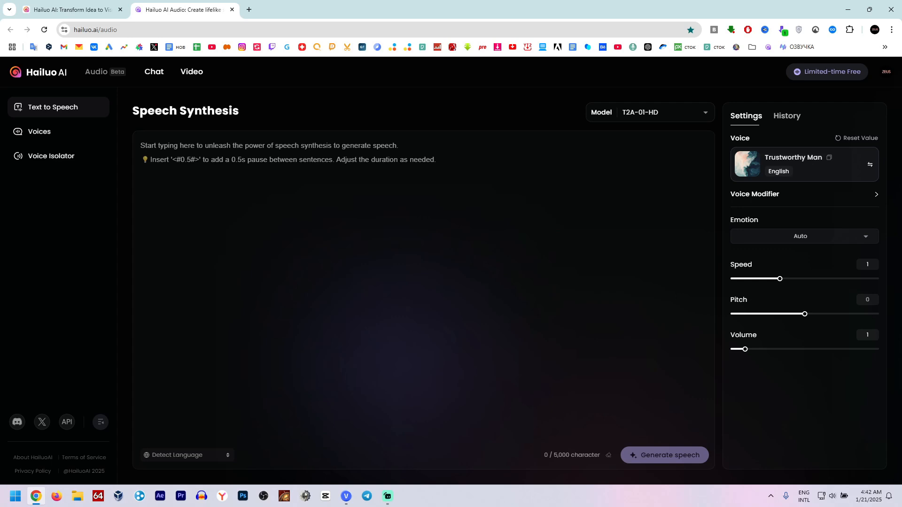
Step: Browse the voice library, preview the Upset Girl voice, then open 'Create your Voice Clone'
click(38, 131)
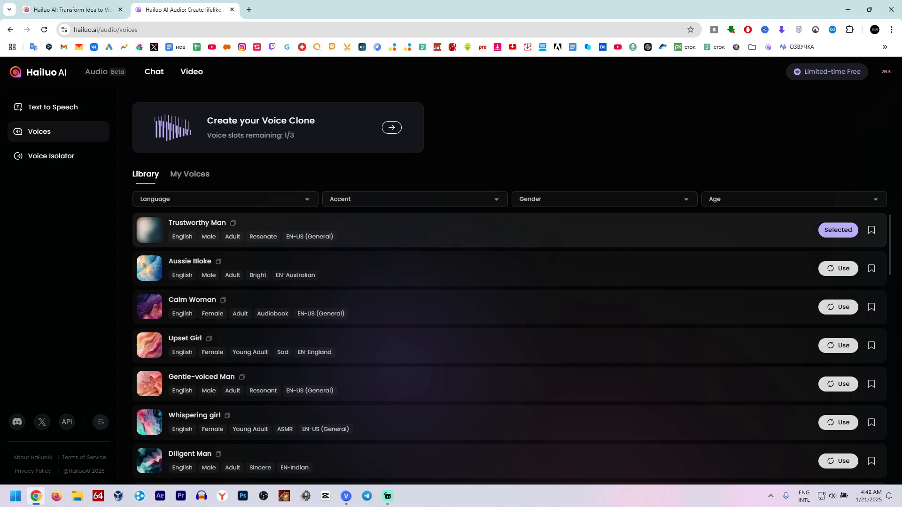
mouse_move(149, 346)
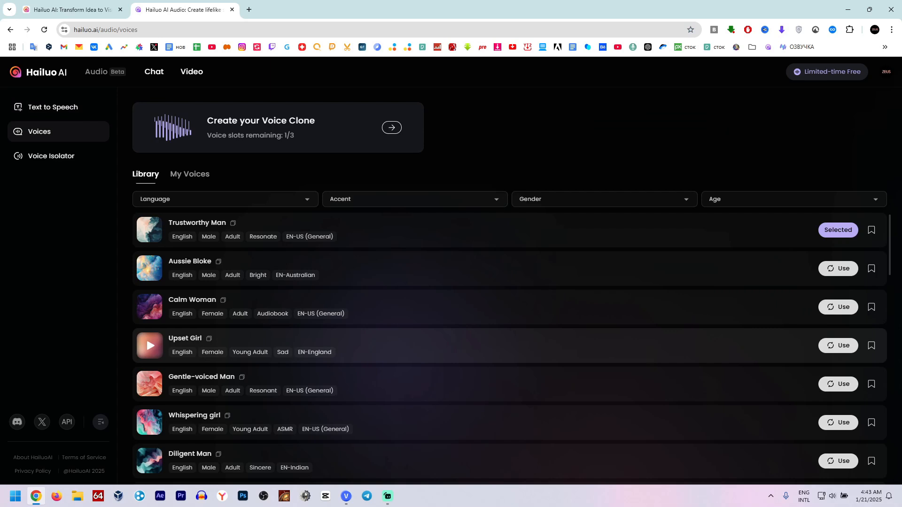
click(224, 199)
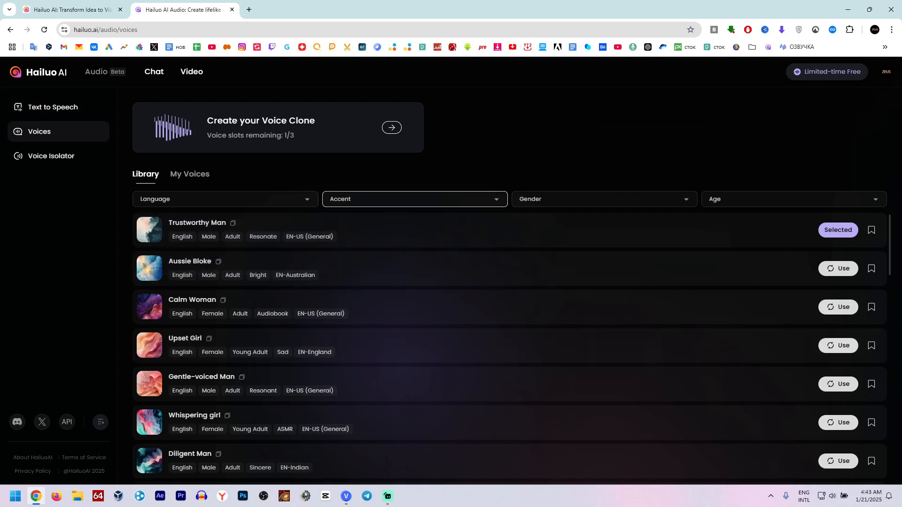
click(791, 198)
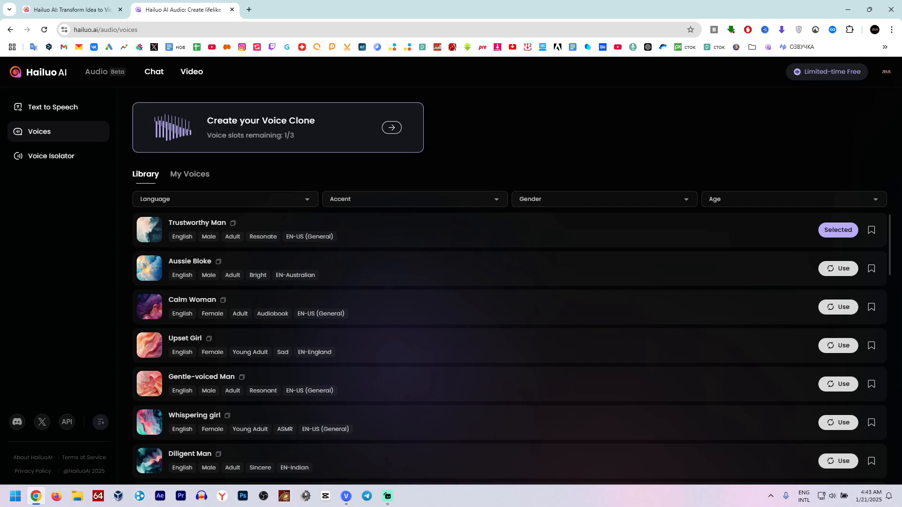
click(391, 127)
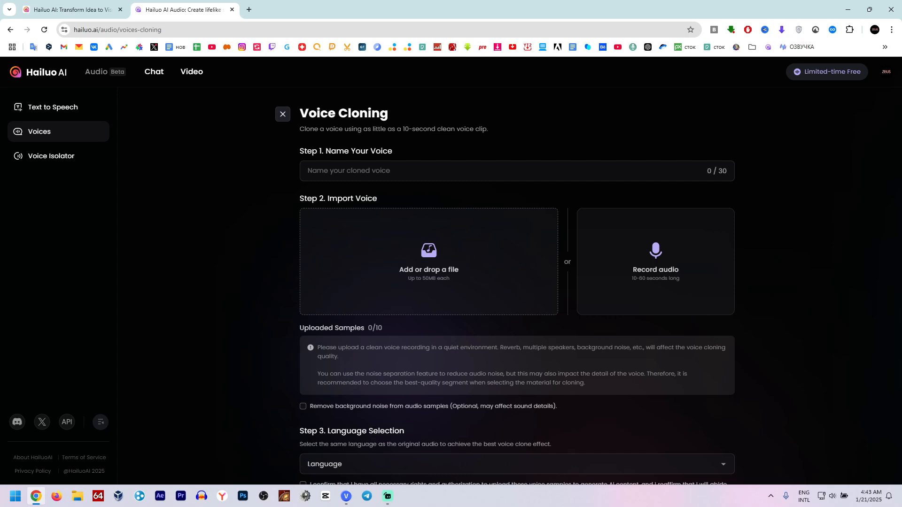
Step: Enter 'Игорь' as the cloned voice's name
click(515, 170)
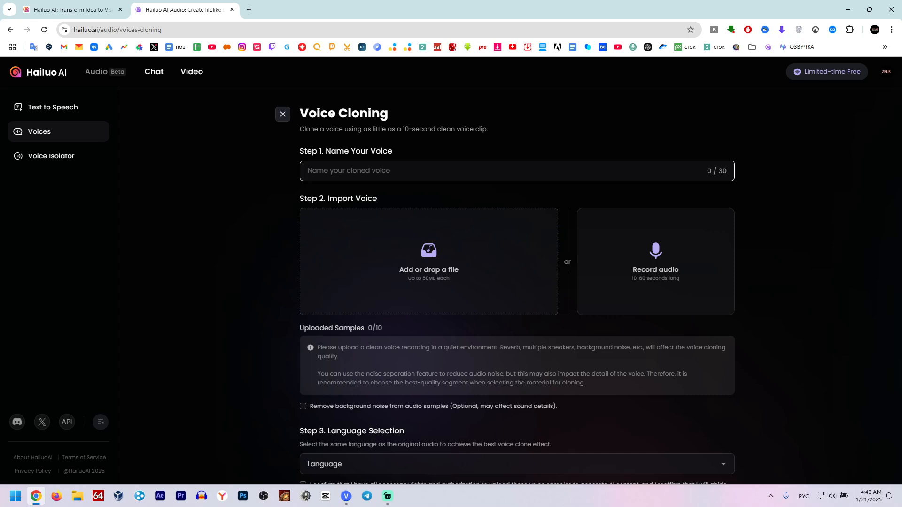
text(Игорь)
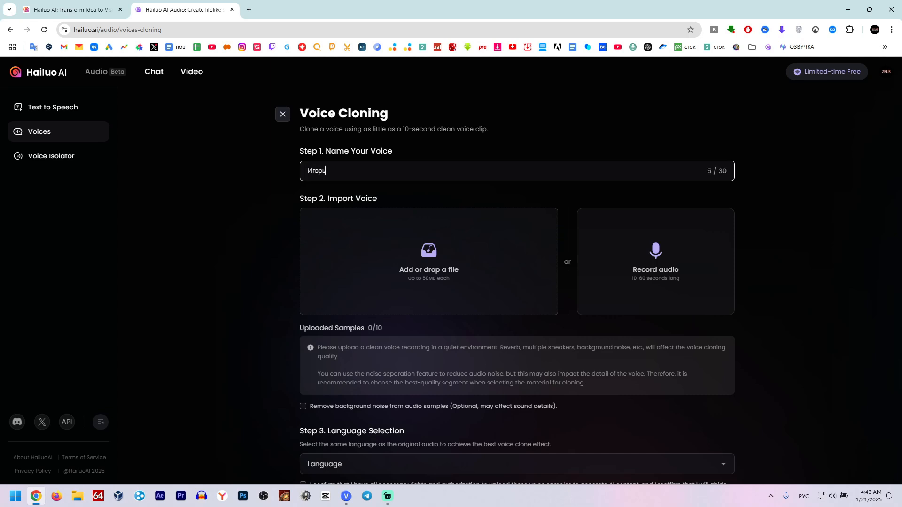
text(ь)
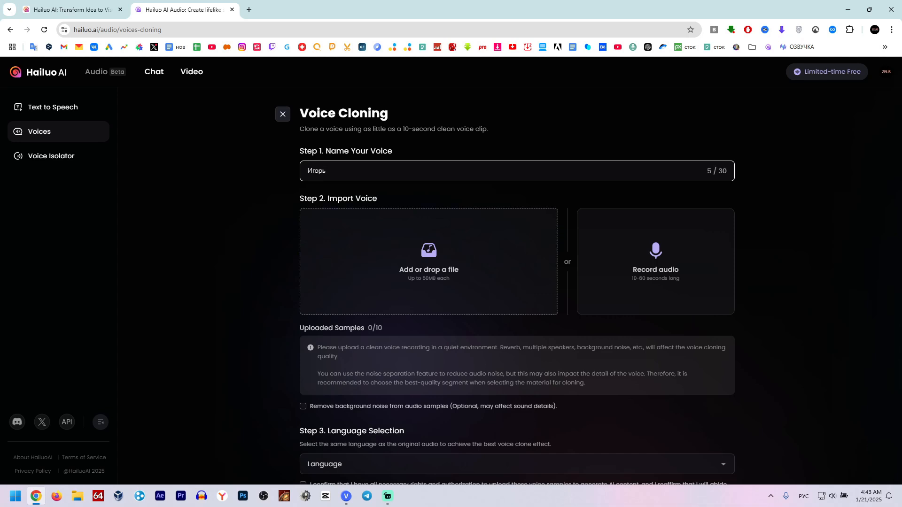
Step: Upload clone.mp3 from the Desktop as the voice sample
click(428, 261)
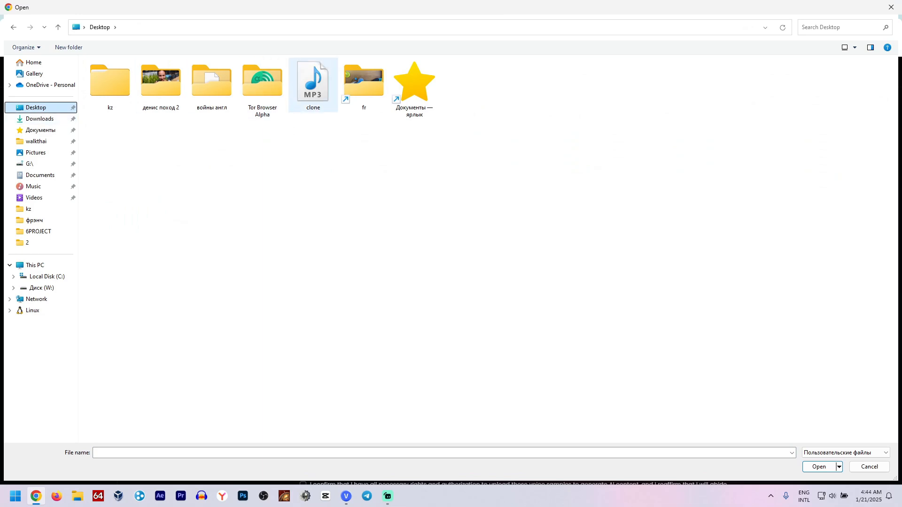
click(312, 80)
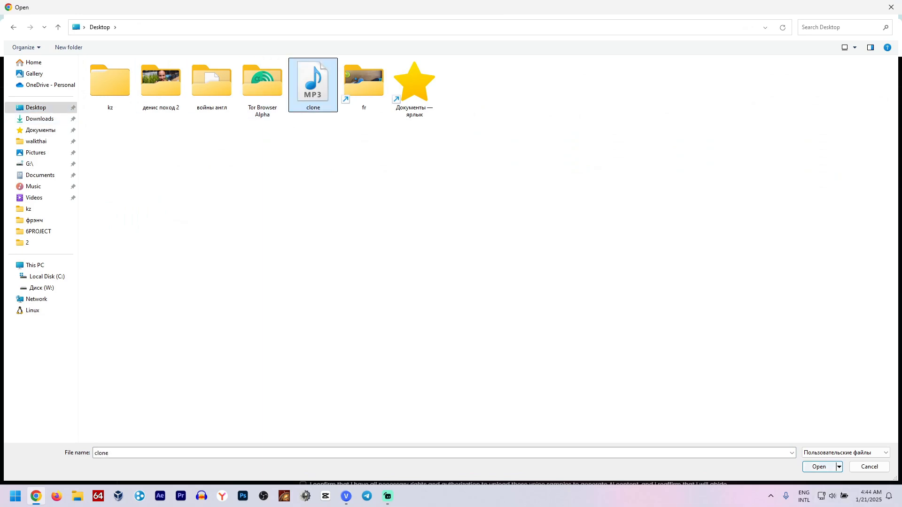
click(818, 466)
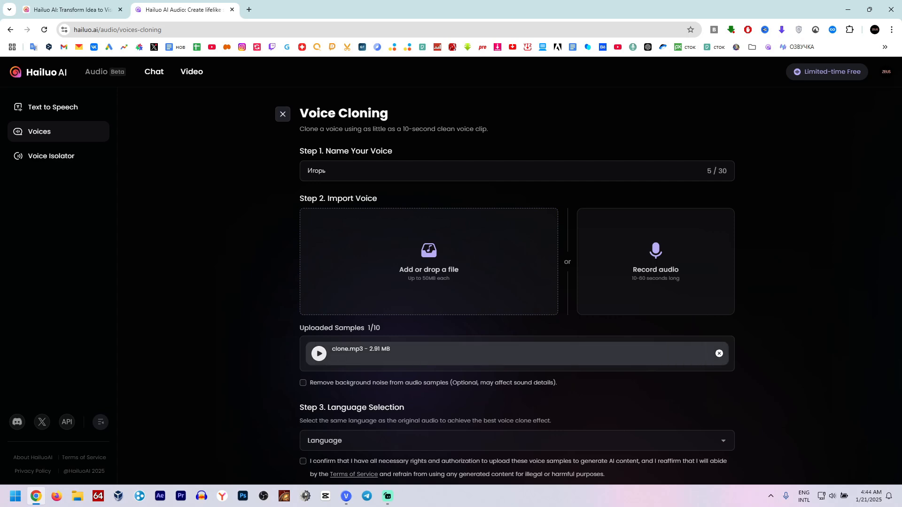
Step: Set the clone language to English, tick the rights confirmation, and create the clone
click(319, 354)
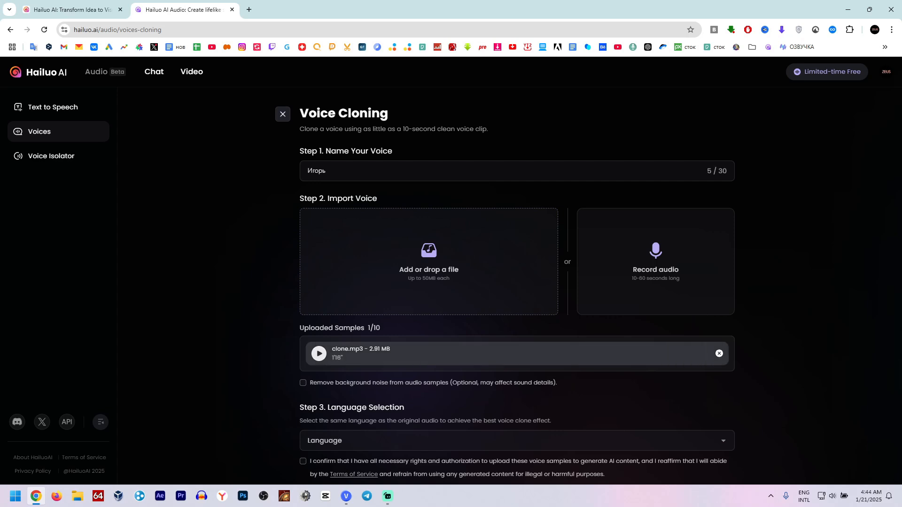
scroll(down, 3)
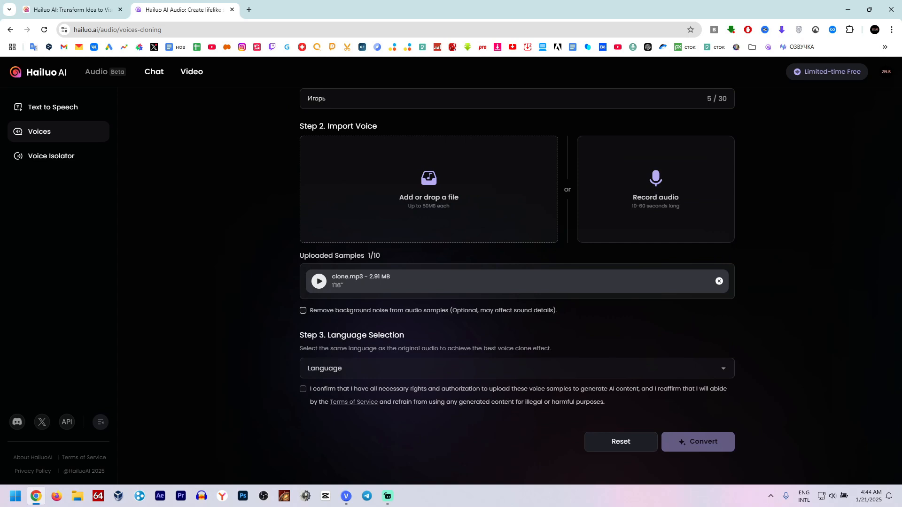
click(515, 368)
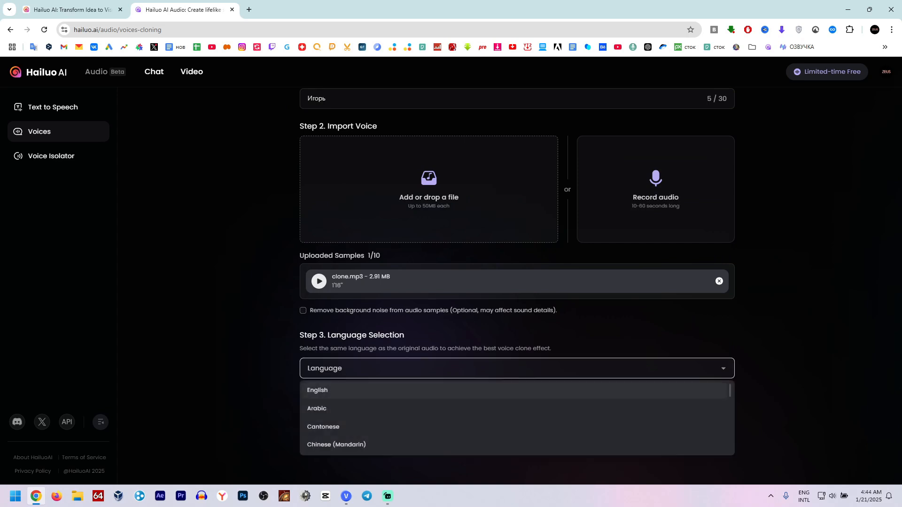
click(317, 390)
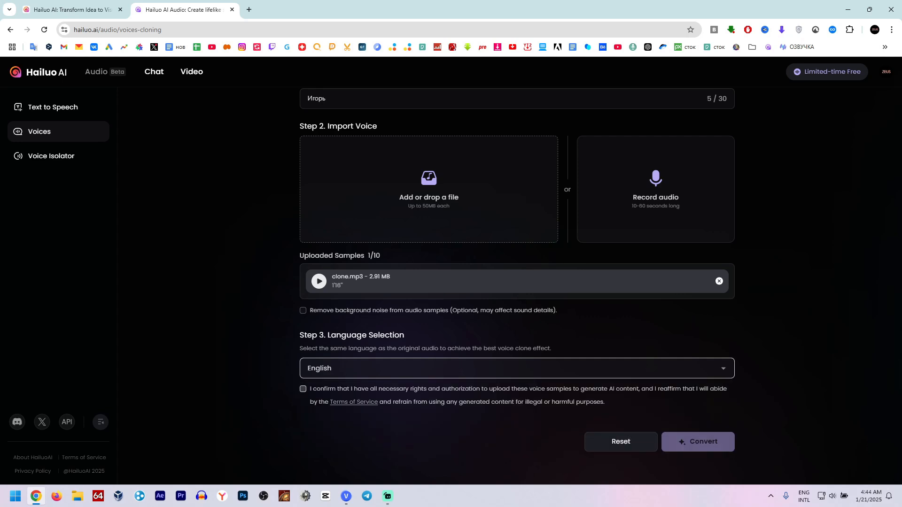
click(302, 389)
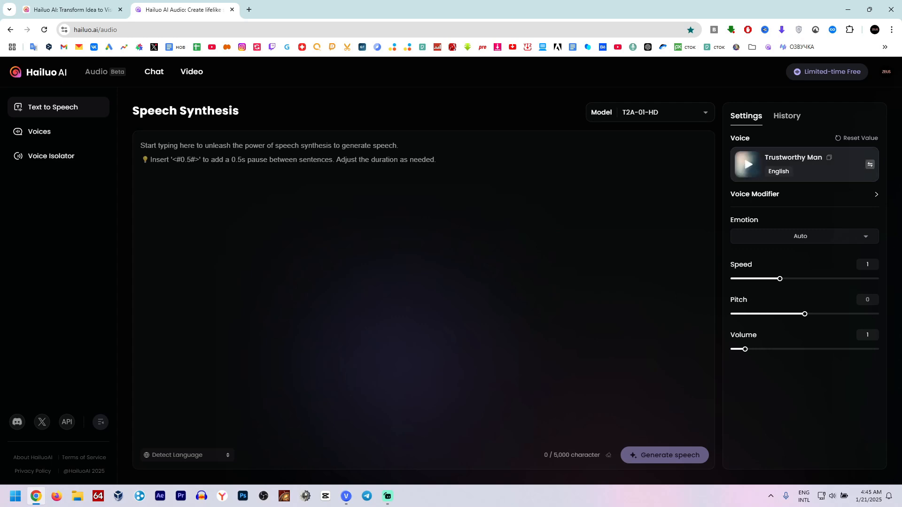
mouse_move(869, 165)
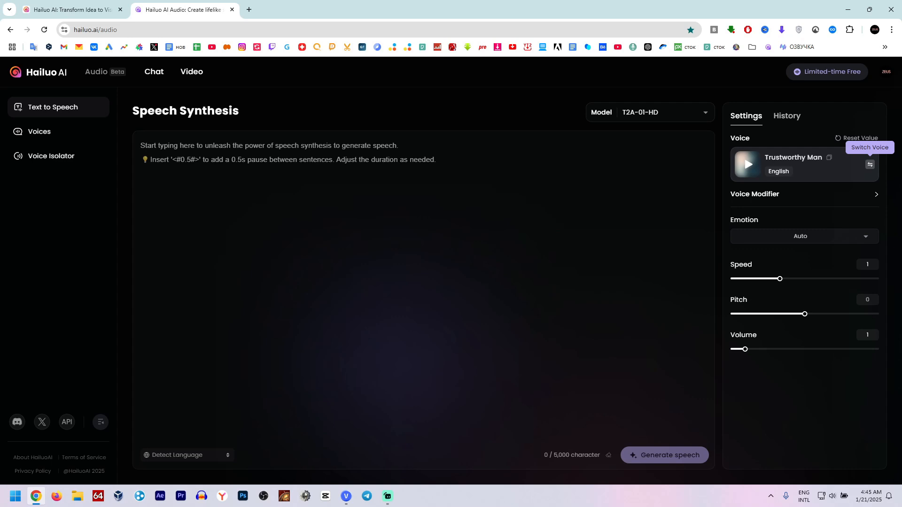
Step: Preview Игорь under My Voices, set it as the speech voice, and start typing text
click(869, 164)
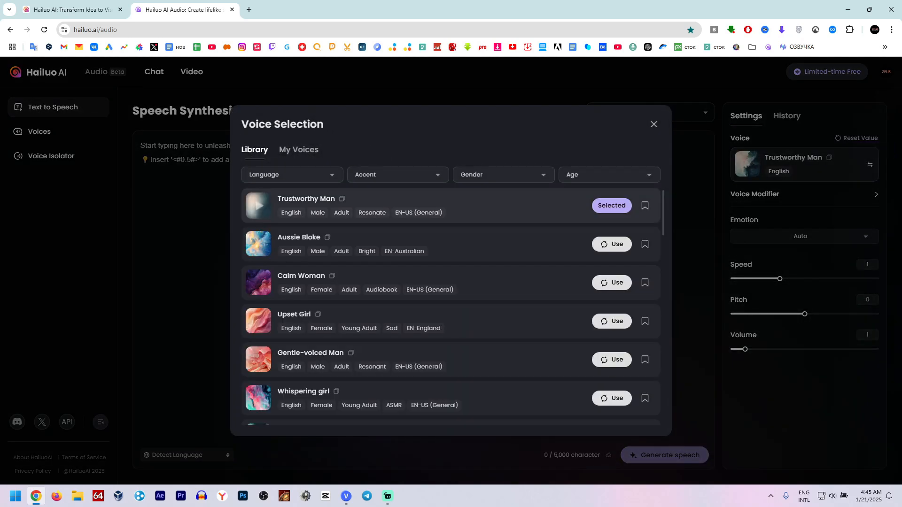
click(299, 150)
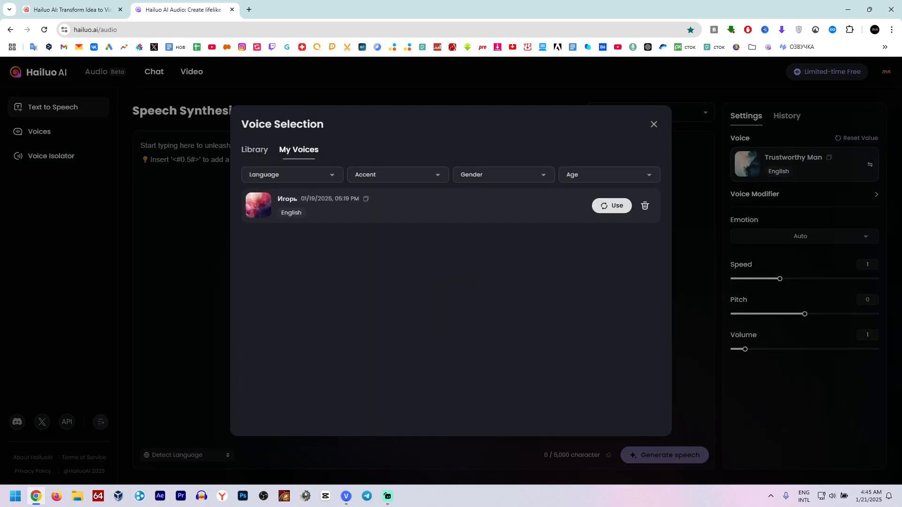
click(258, 205)
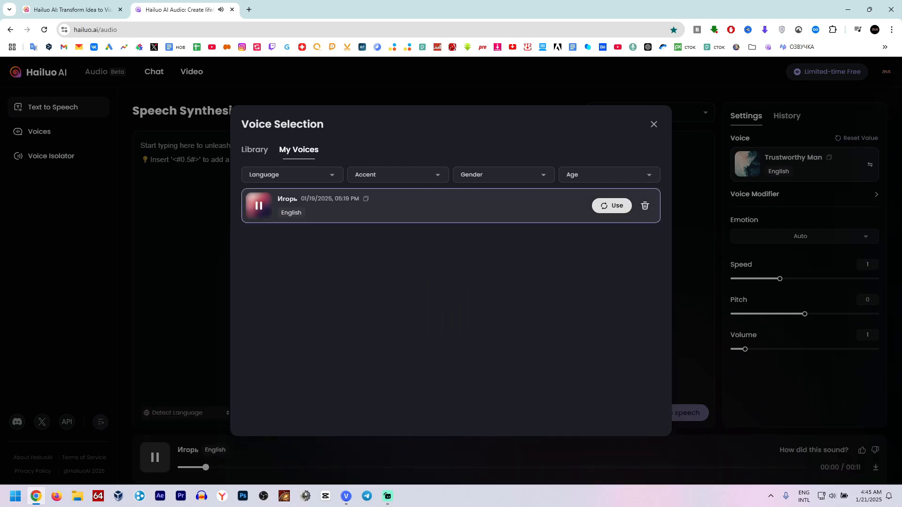
click(611, 205)
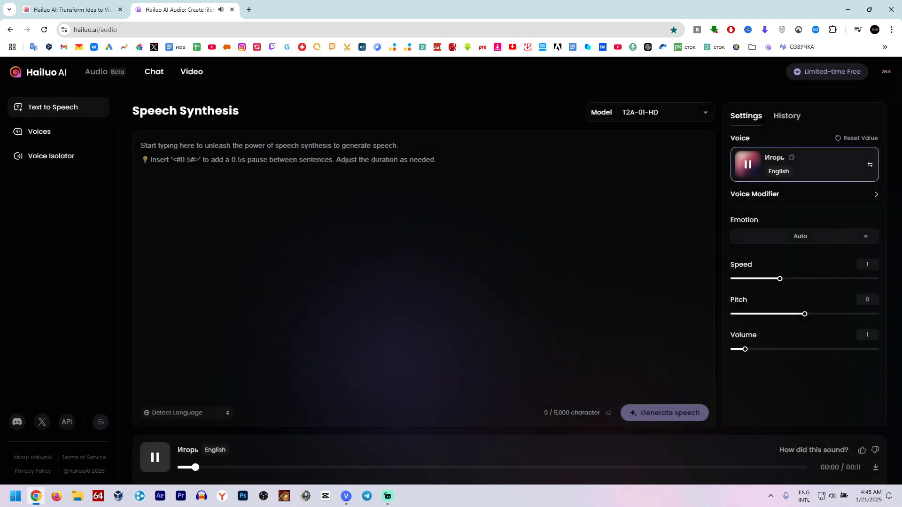
click(155, 457)
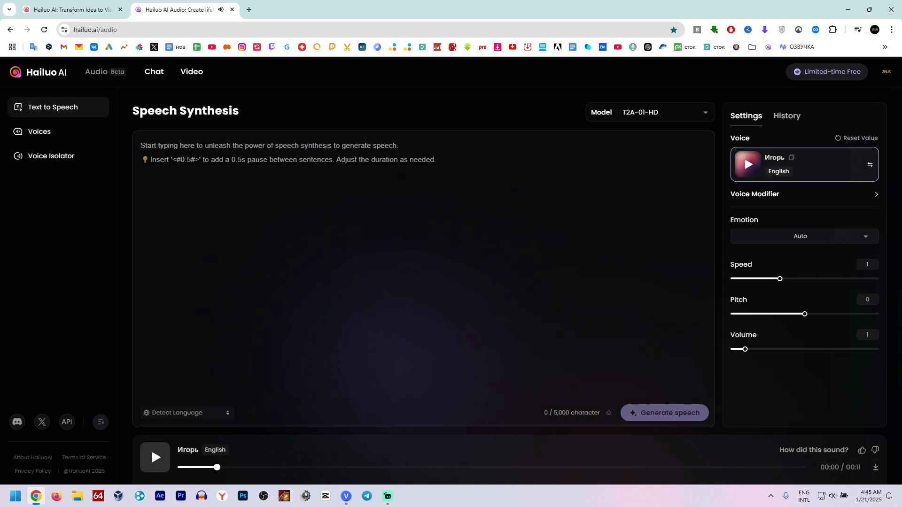
text(he)
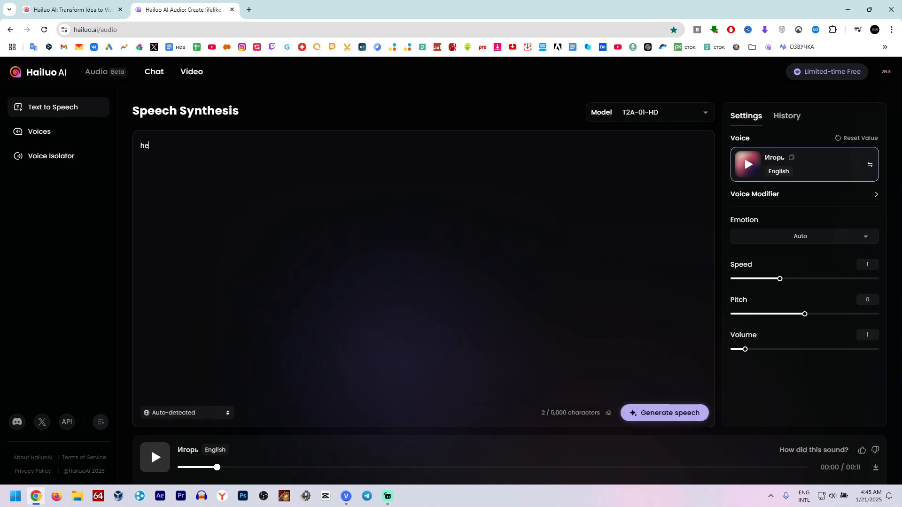